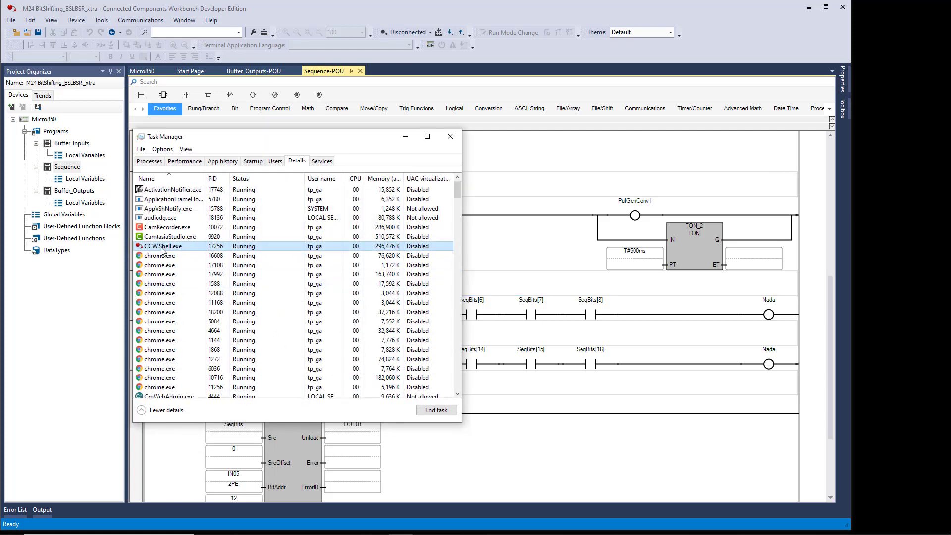
# Restrict CCW.Shell.exe processor affinity to CPU 0, CPU 1 and CPU 2.
pyautogui.rightClick(170, 245)
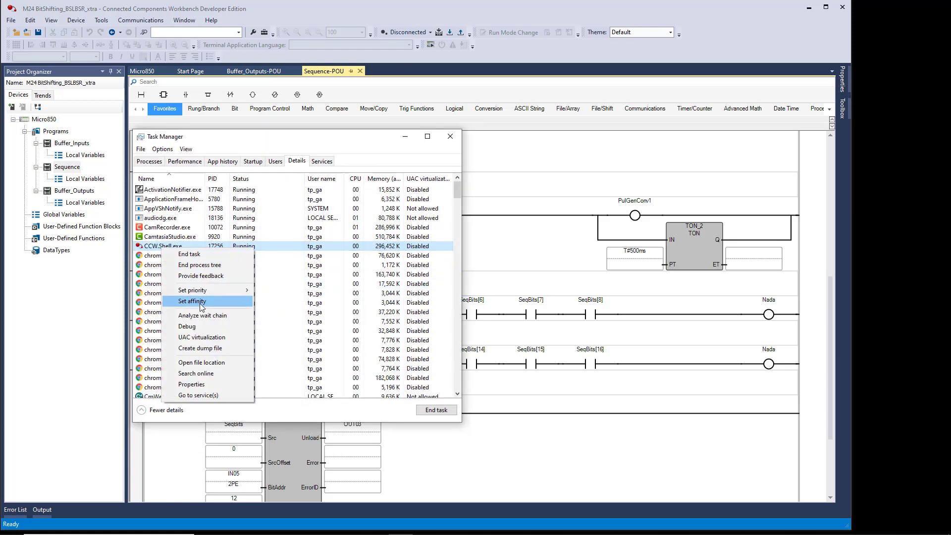
pyautogui.click(191, 302)
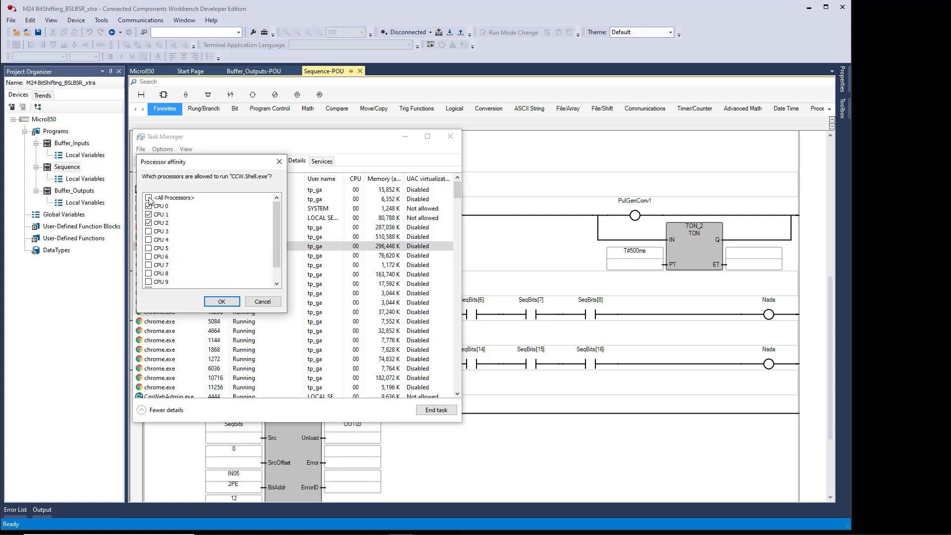
pyautogui.click(149, 197)
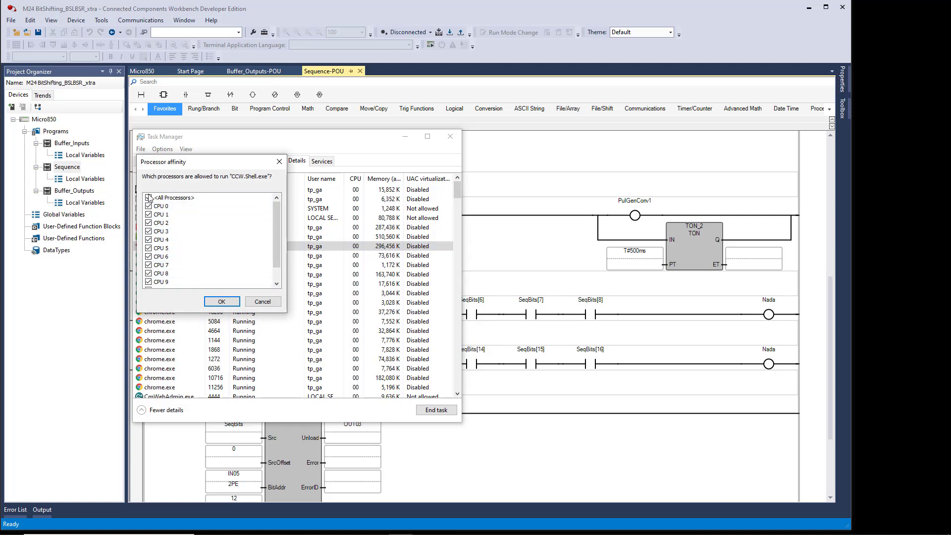
pyautogui.scroll(-3)
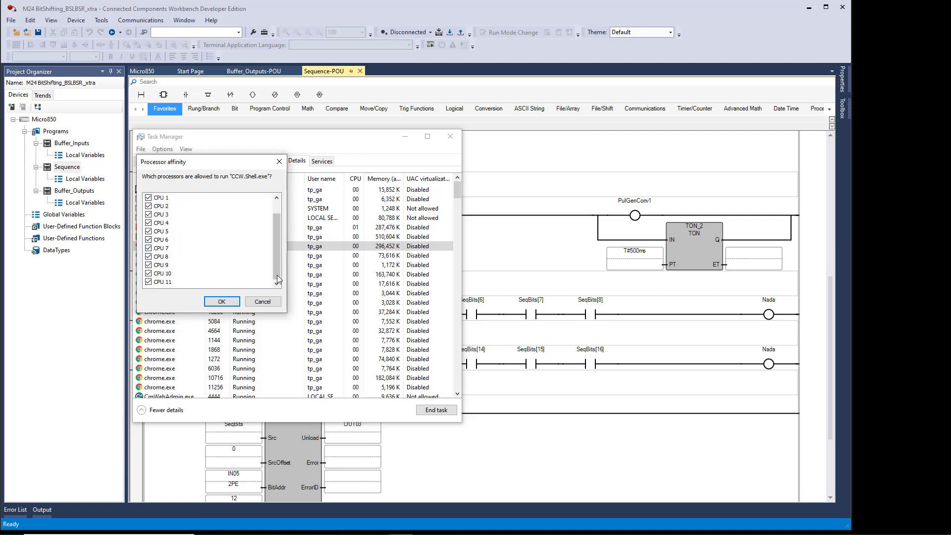
pyautogui.scroll(3)
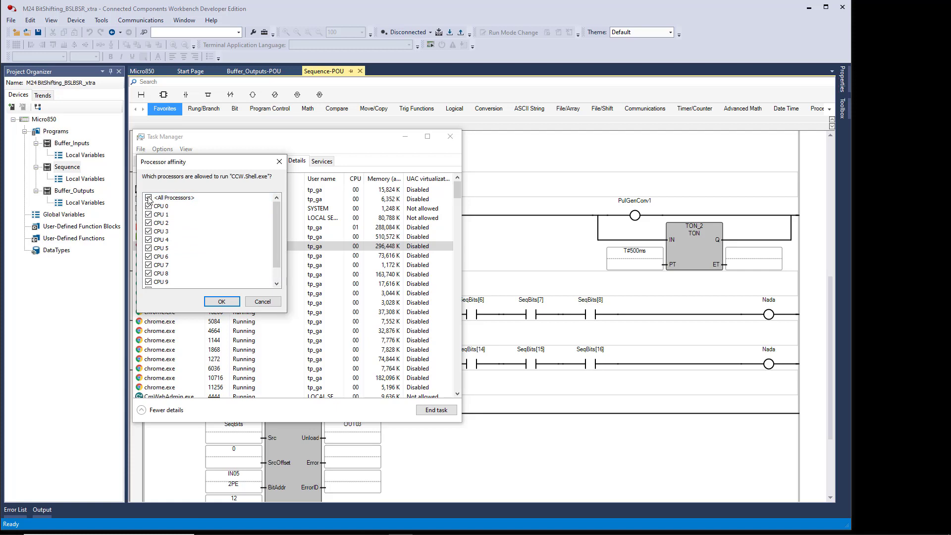
pyautogui.click(149, 197)
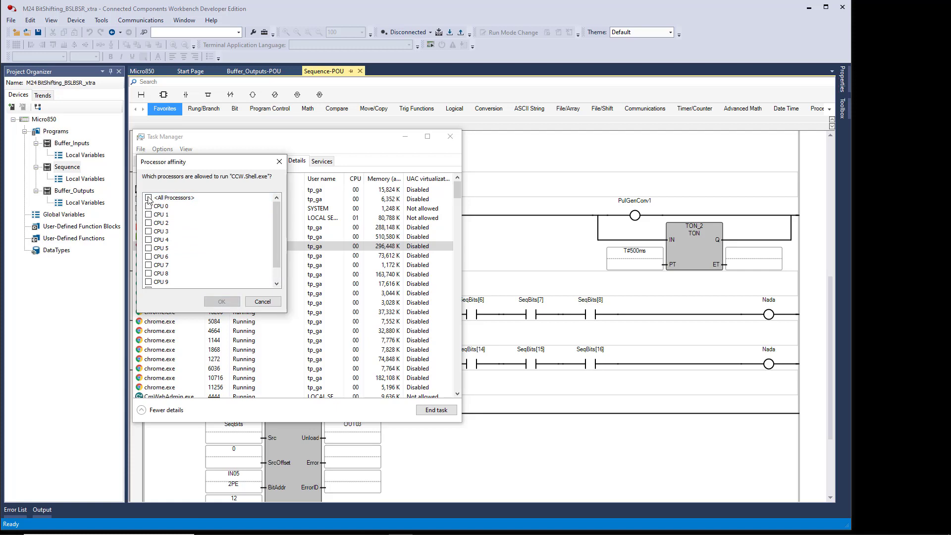
pyautogui.click(149, 222)
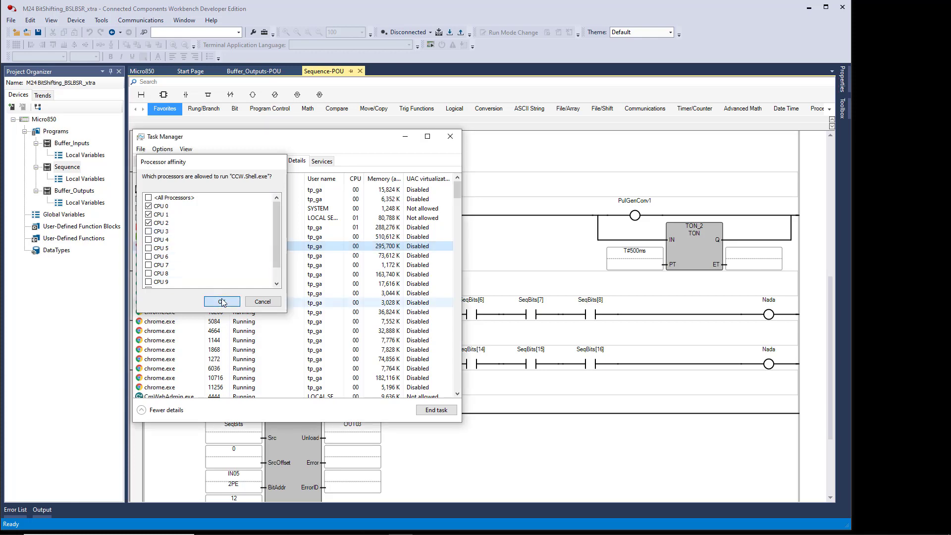
pyautogui.click(222, 302)
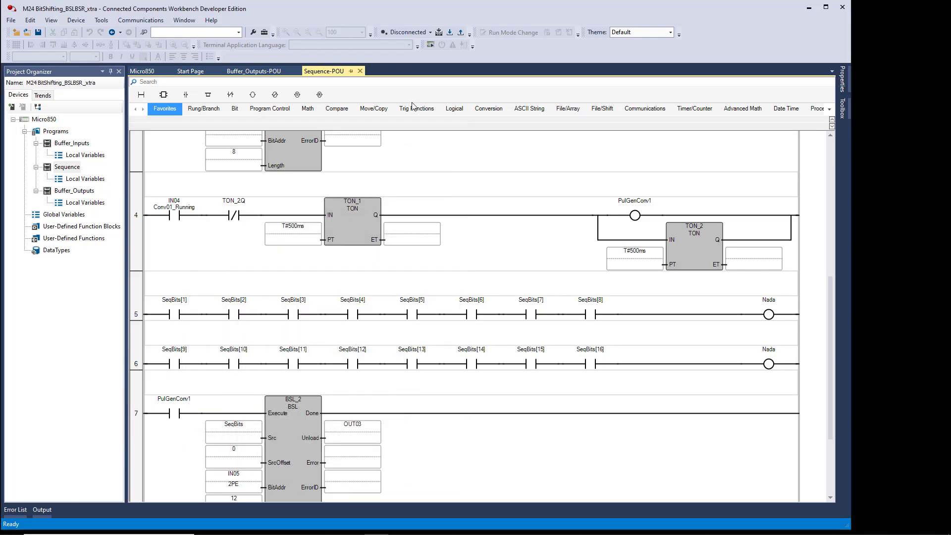
# Launch Micro800 Simulator, power on the controller and dismiss the one-day run warning.
pyautogui.click(431, 45)
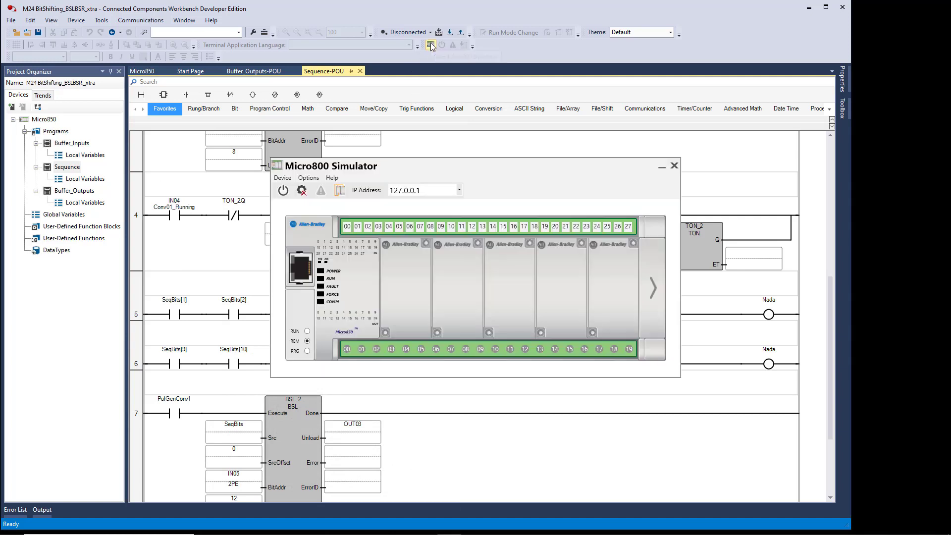
pyautogui.click(284, 190)
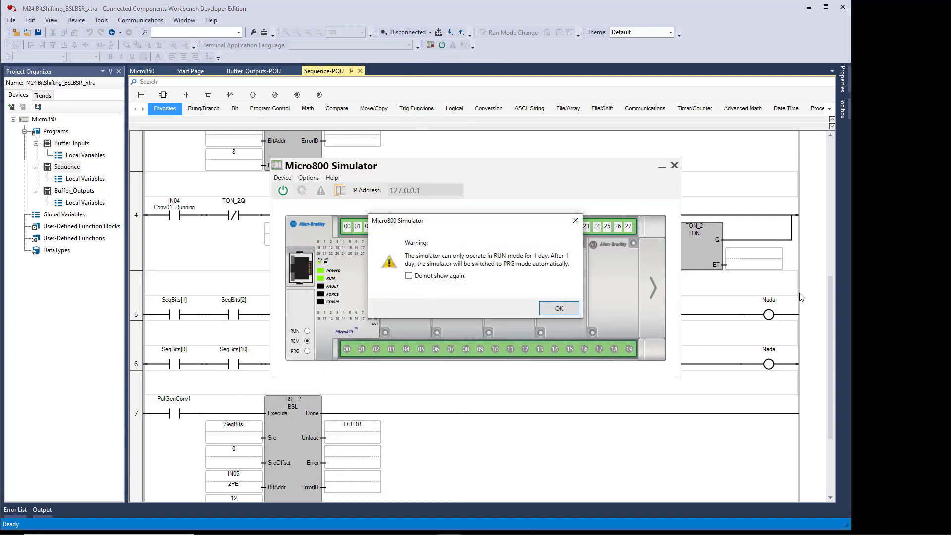
pyautogui.click(558, 308)
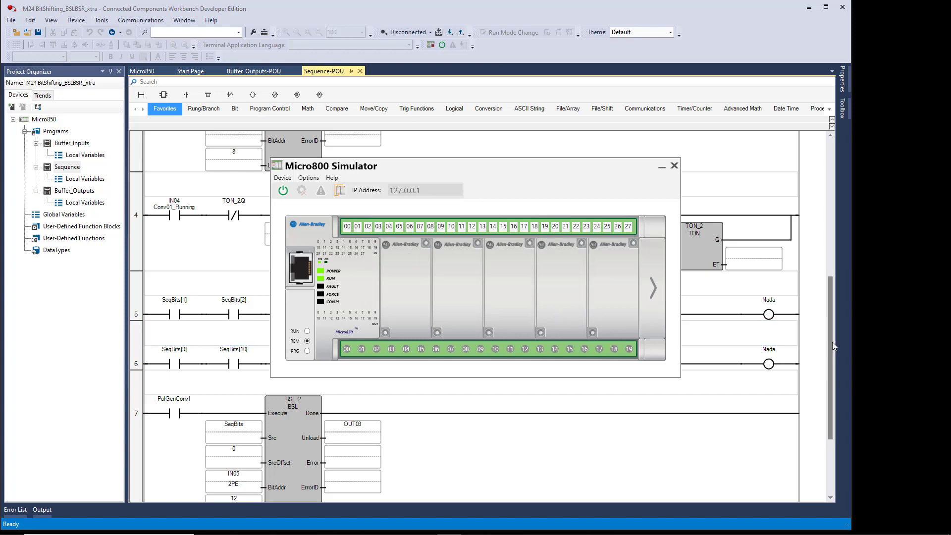
pyautogui.moveTo(863, 280)
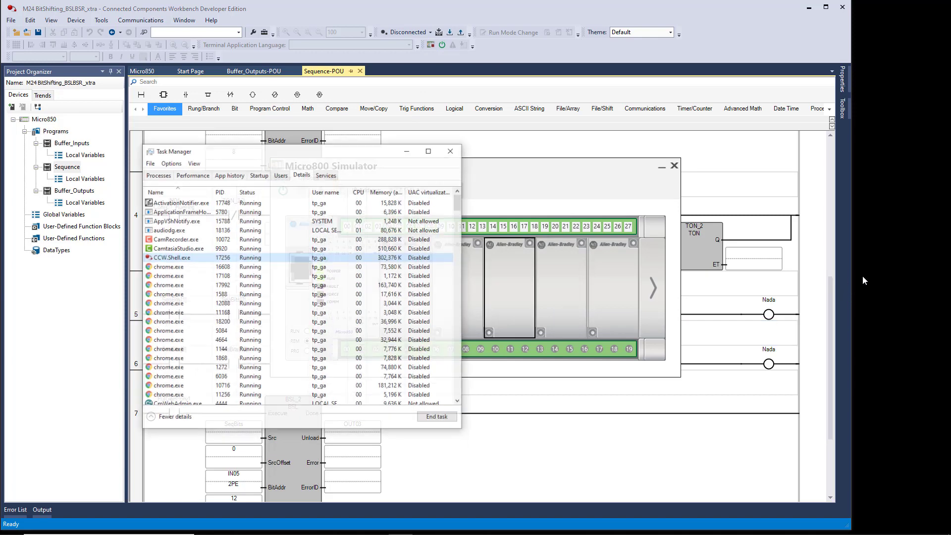
# Open Set affinity for Micro800Sim.exe via Go to details and select CPU 0–2.
pyautogui.click(149, 161)
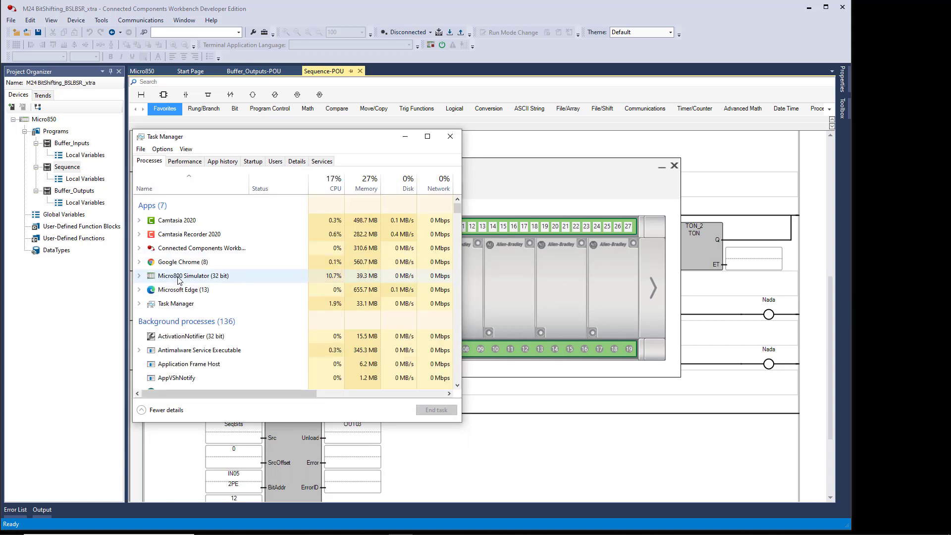
pyautogui.rightClick(193, 275)
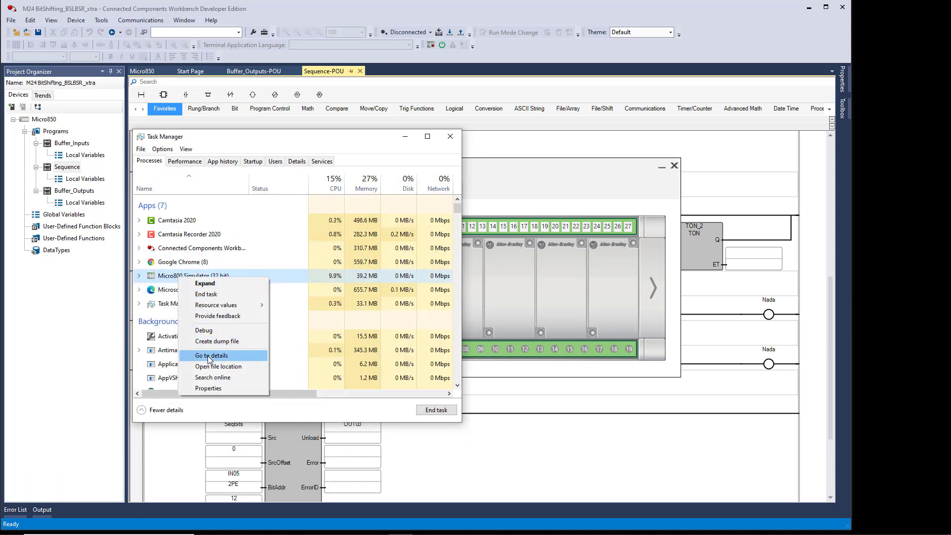
pyautogui.click(210, 356)
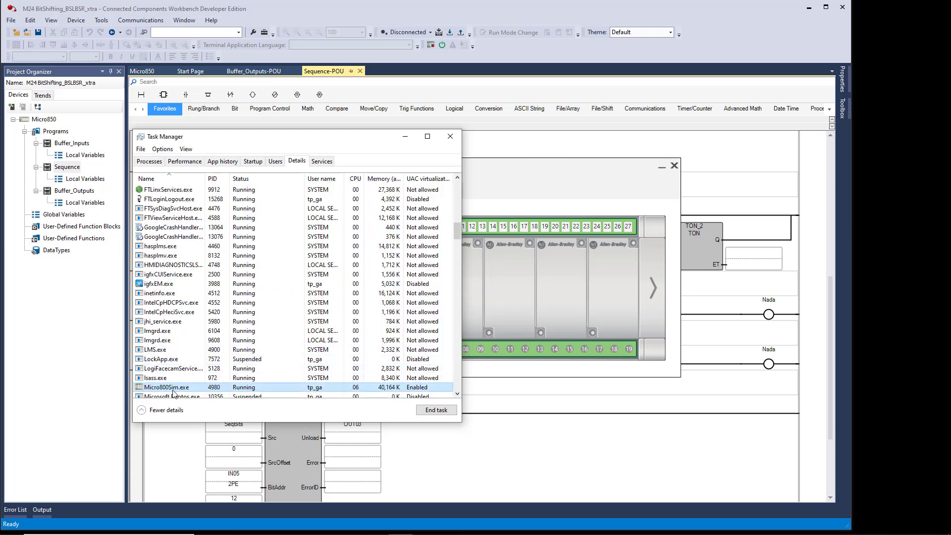
pyautogui.rightClick(165, 387)
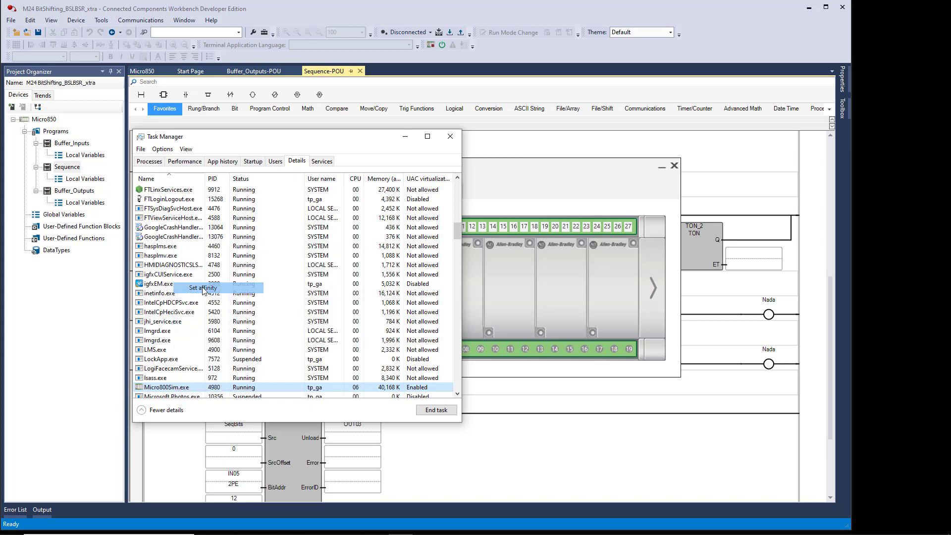
pyautogui.click(200, 287)
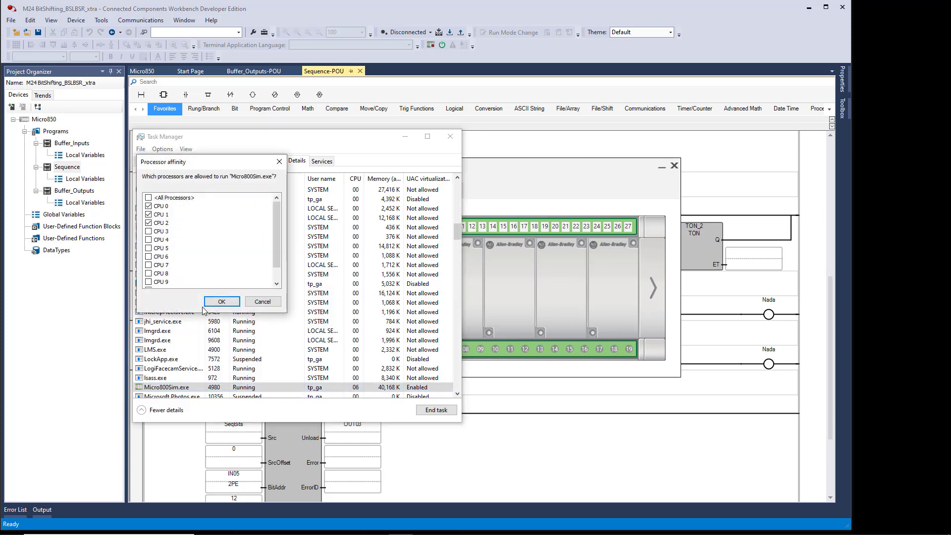
pyautogui.scroll(-3)
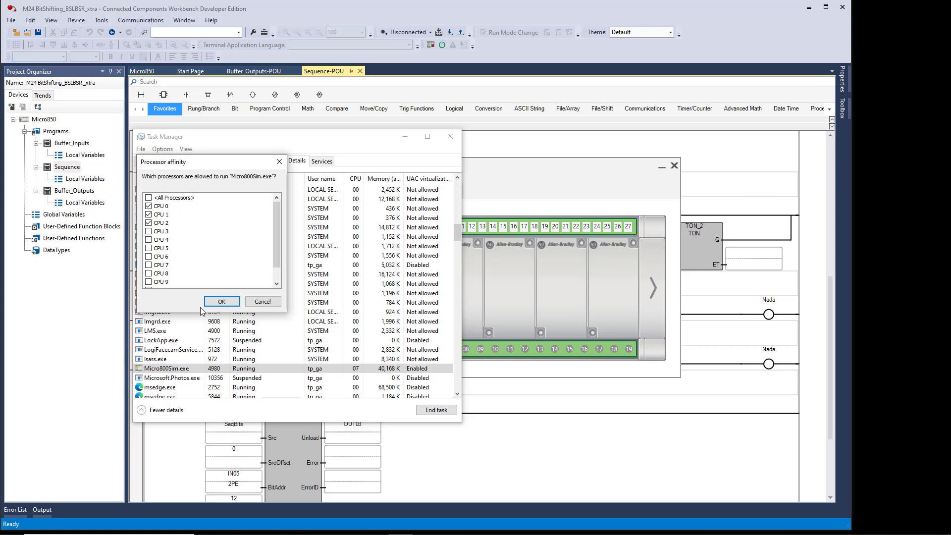
pyautogui.moveTo(262, 302)
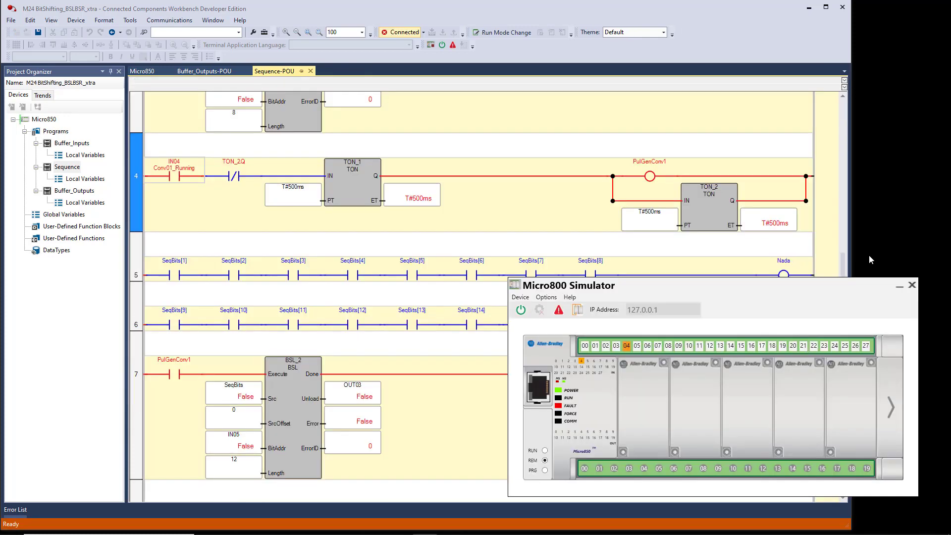
pyautogui.moveTo(531, 189)
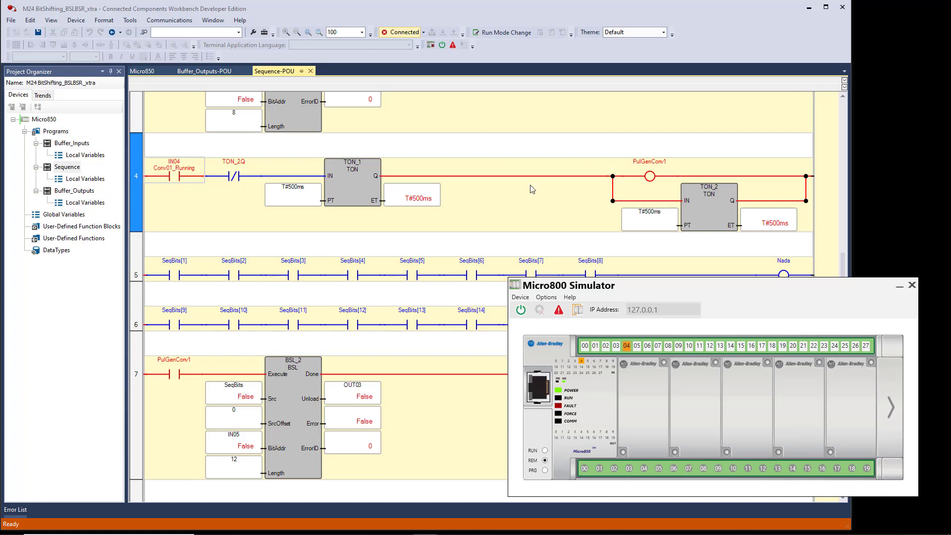
pyautogui.moveTo(406, 137)
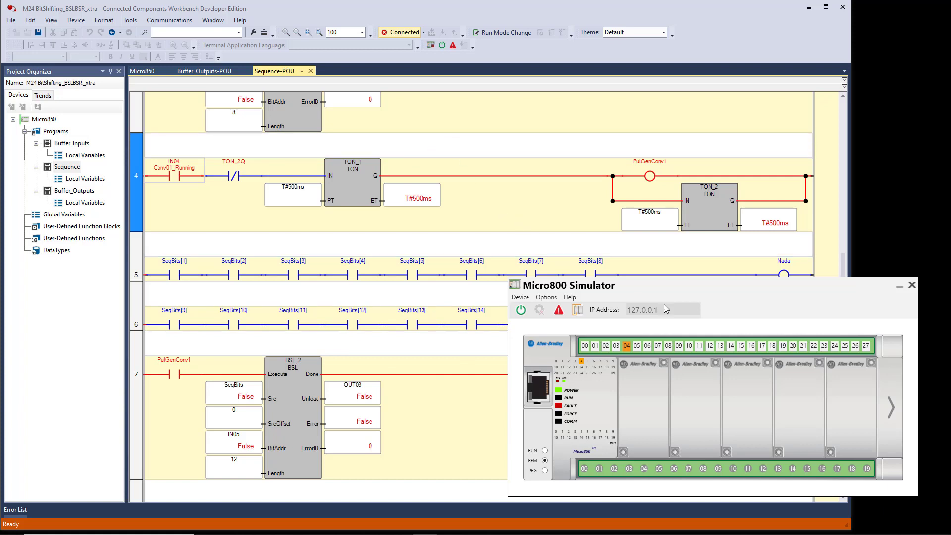
pyautogui.moveTo(662, 311)
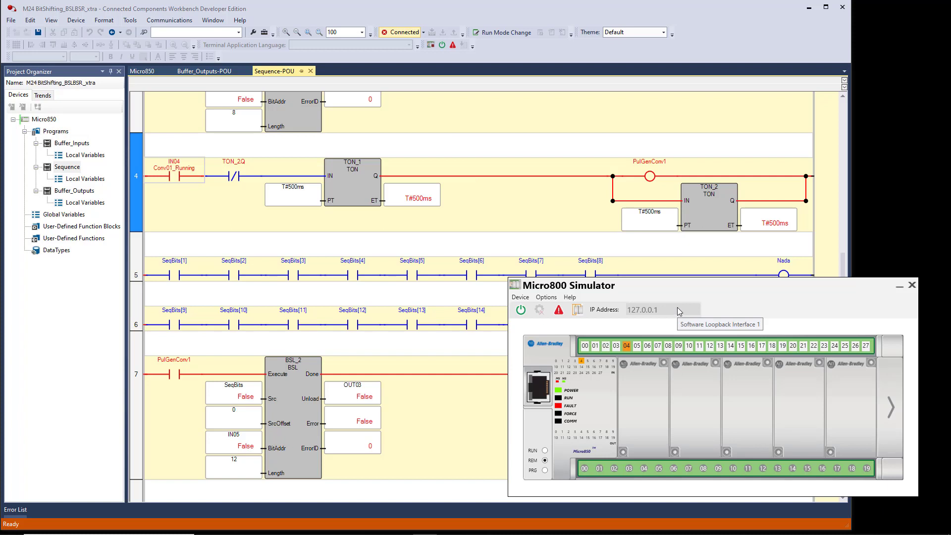
pyautogui.moveTo(532, 146)
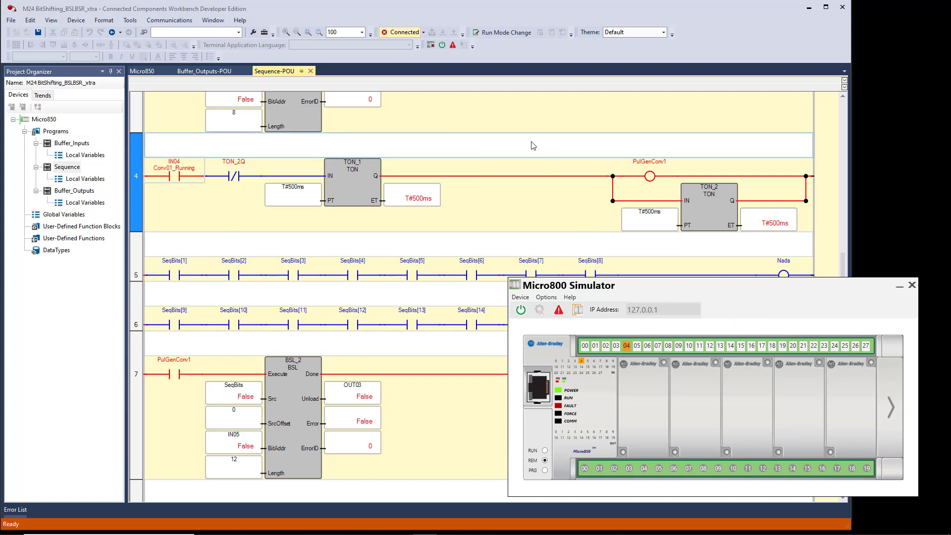
pyautogui.moveTo(468, 142)
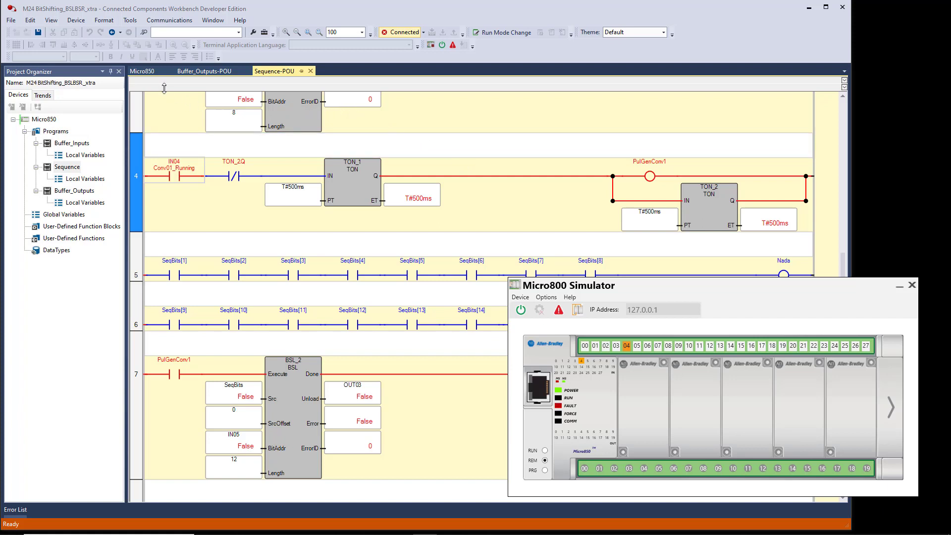
# Get the Micro850 fault log under Diagnose > Fault and clear the watchdog faults.
pyautogui.click(142, 71)
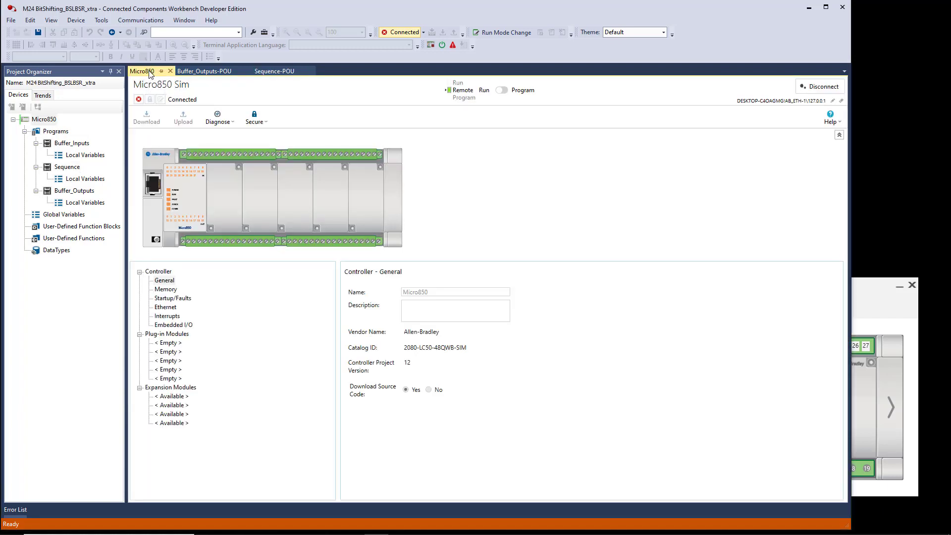
pyautogui.moveTo(167, 99)
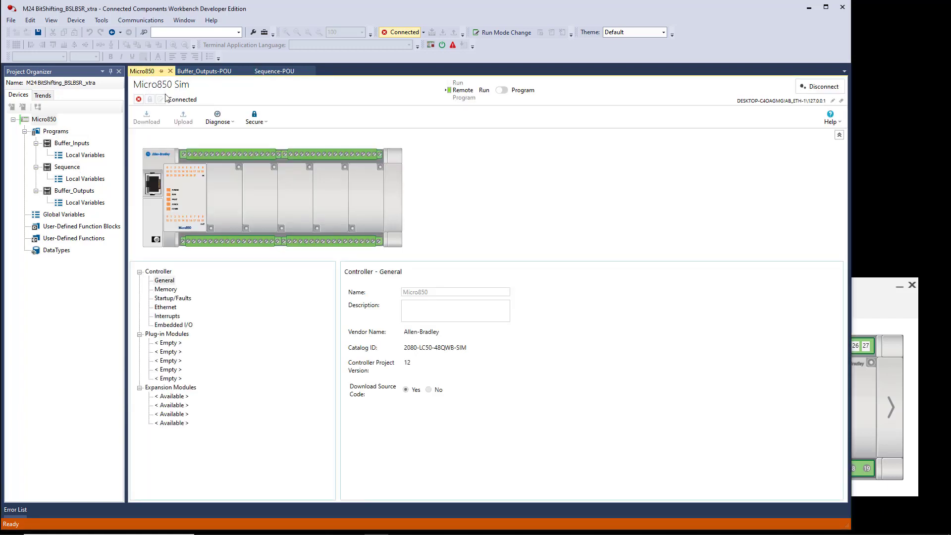
pyautogui.click(219, 117)
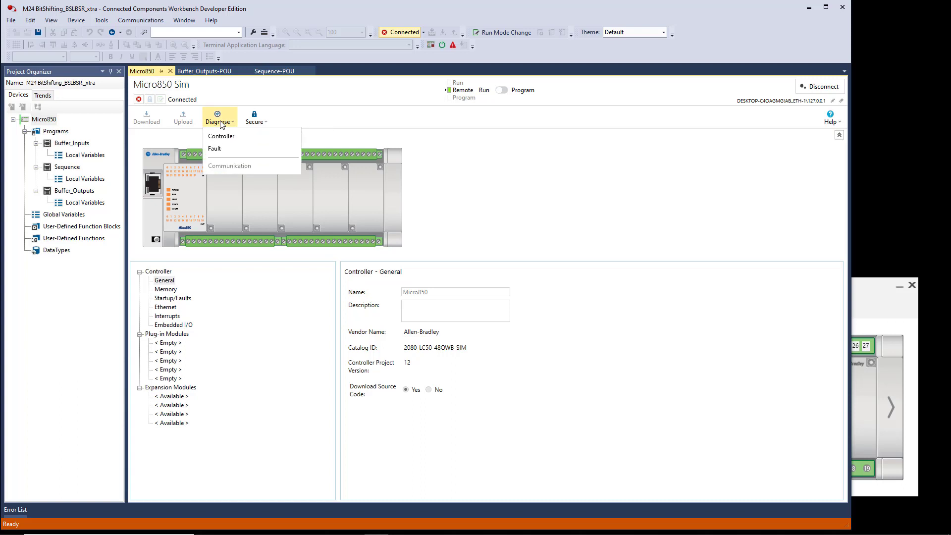
pyautogui.click(214, 149)
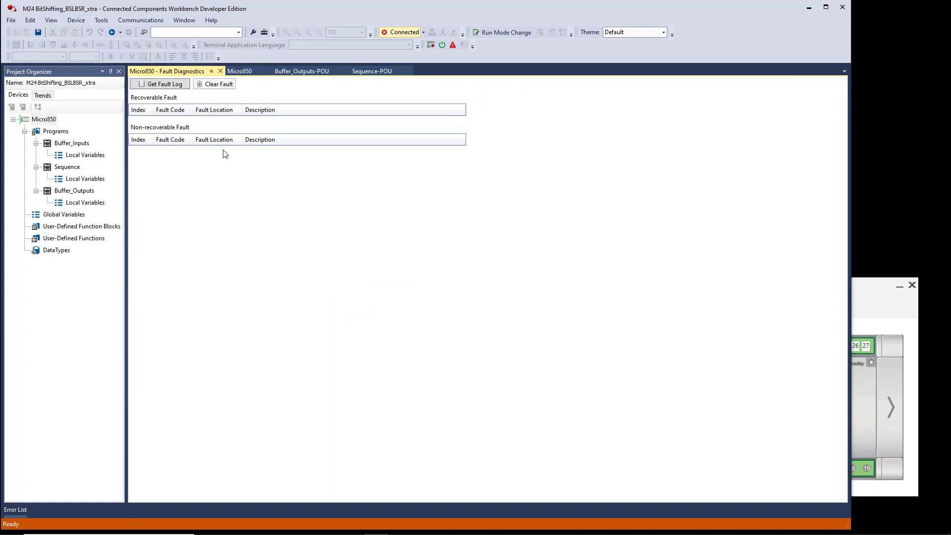
pyautogui.click(160, 84)
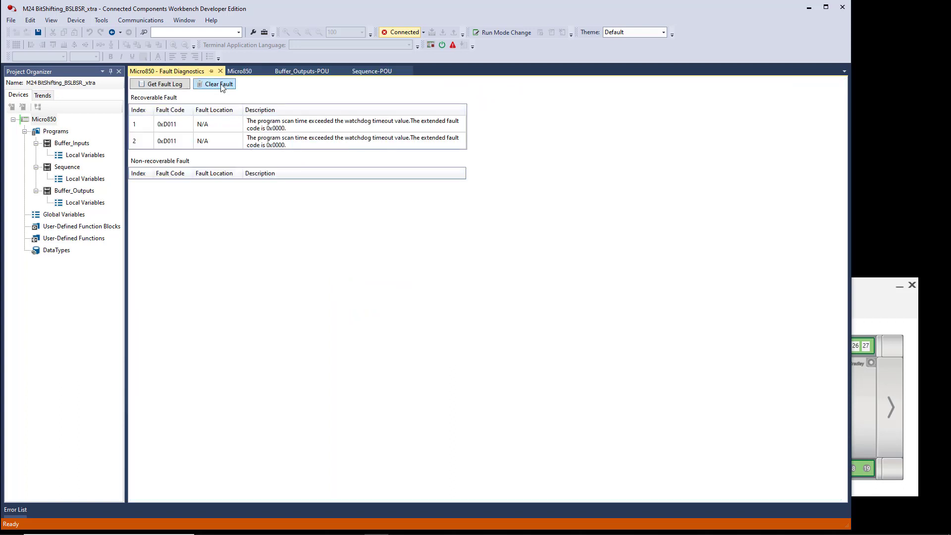
pyautogui.click(218, 84)
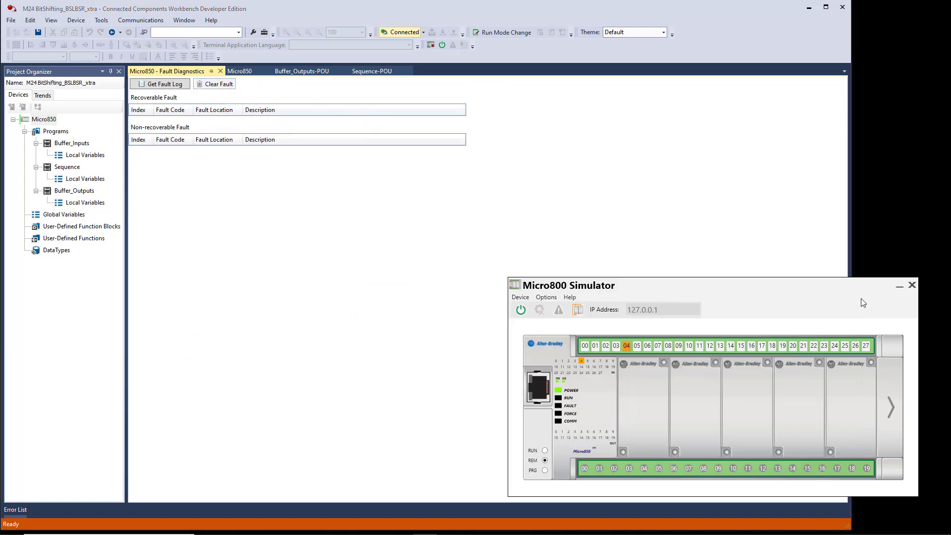
pyautogui.moveTo(535, 454)
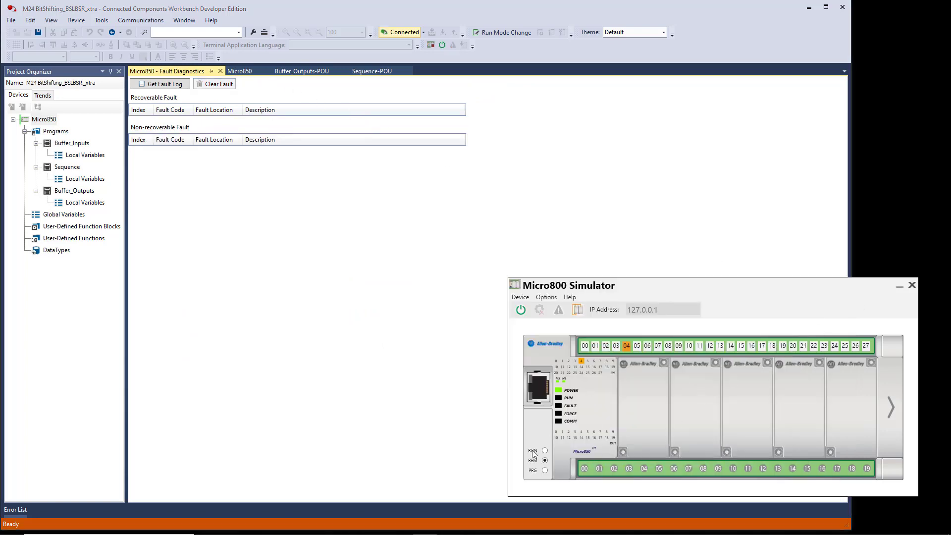
# Put the simulator in RUN, acknowledge the warning, select REM, and view Sequence-POU online.
pyautogui.click(544, 450)
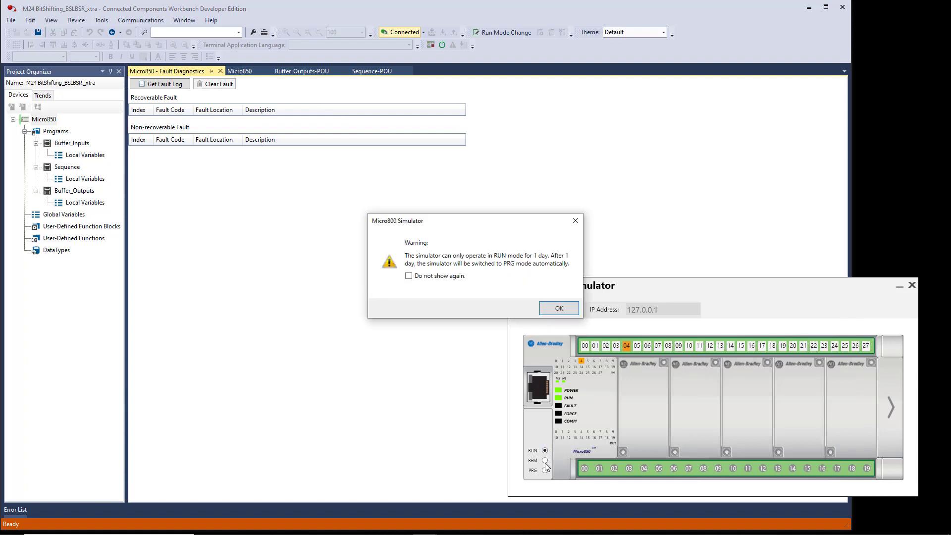
pyautogui.click(557, 308)
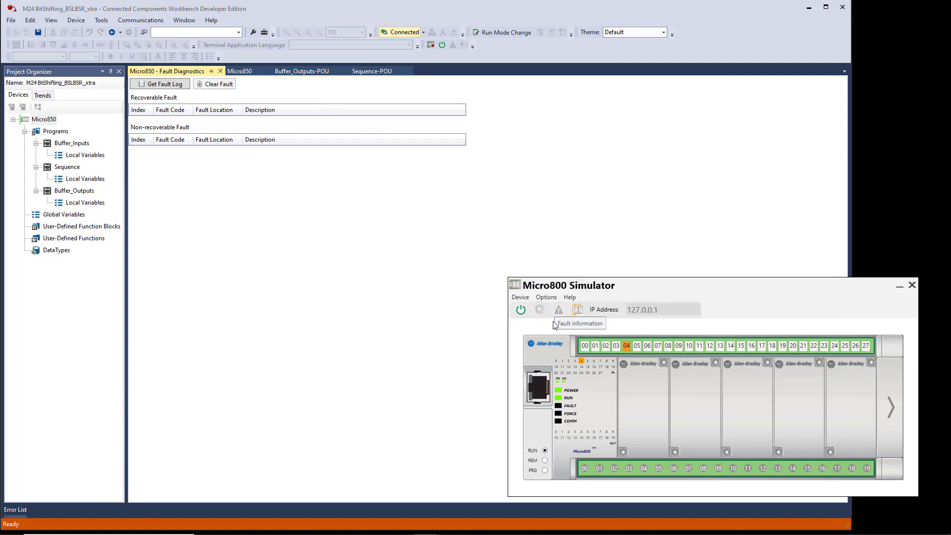
pyautogui.click(545, 459)
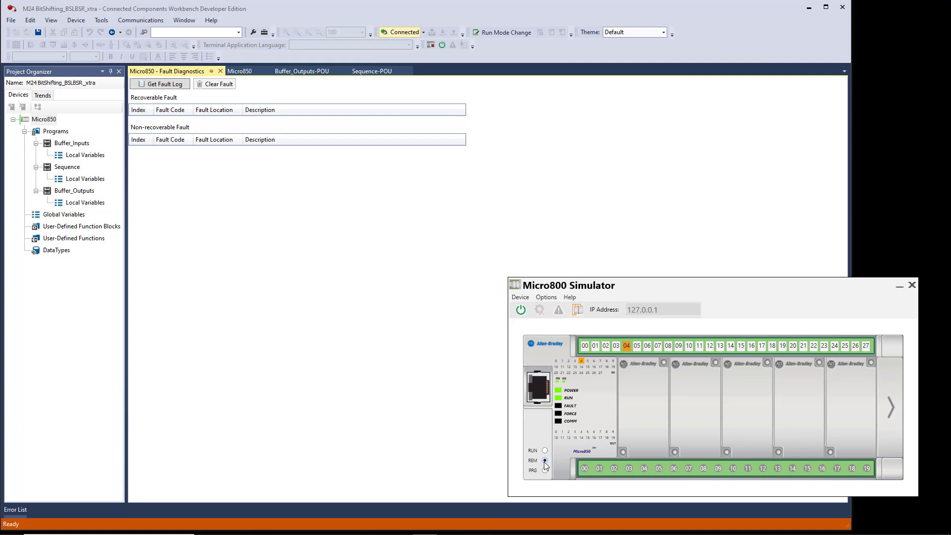
pyautogui.click(545, 459)
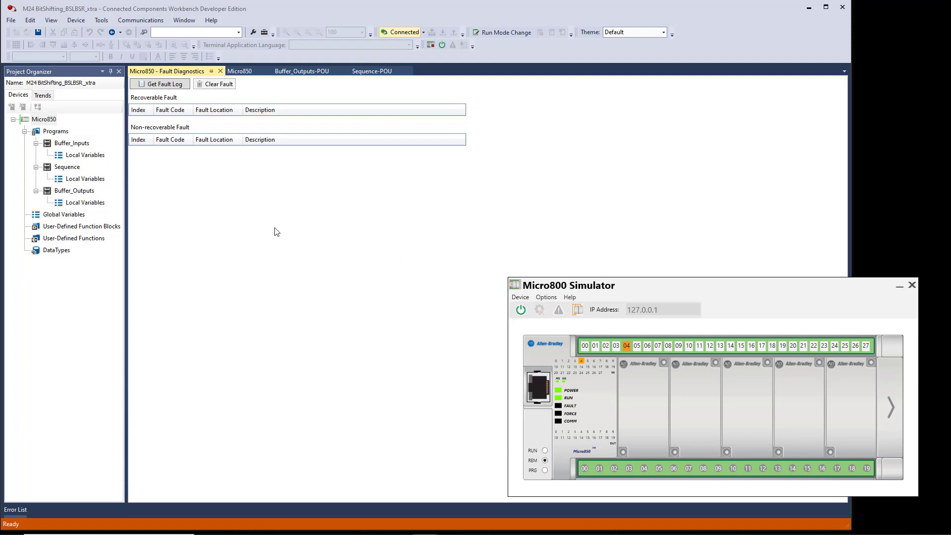
pyautogui.click(373, 70)
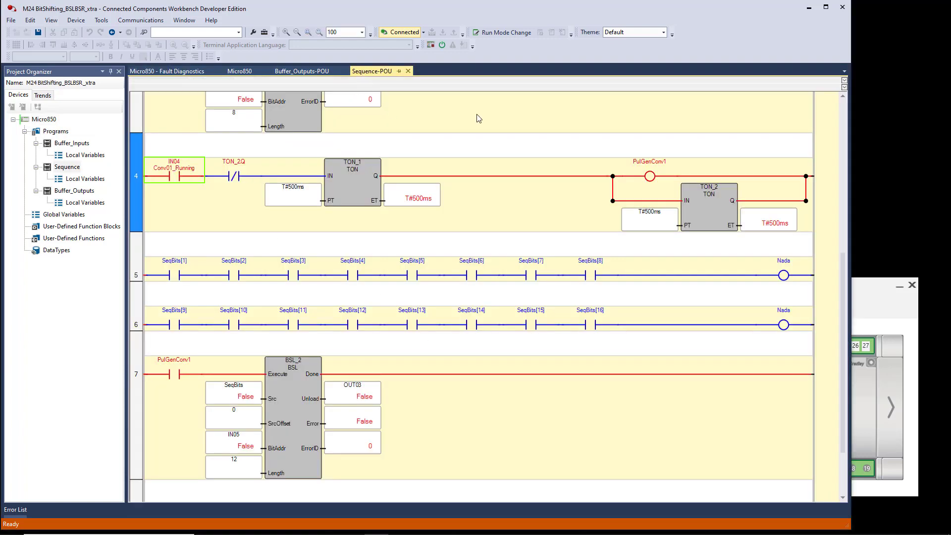